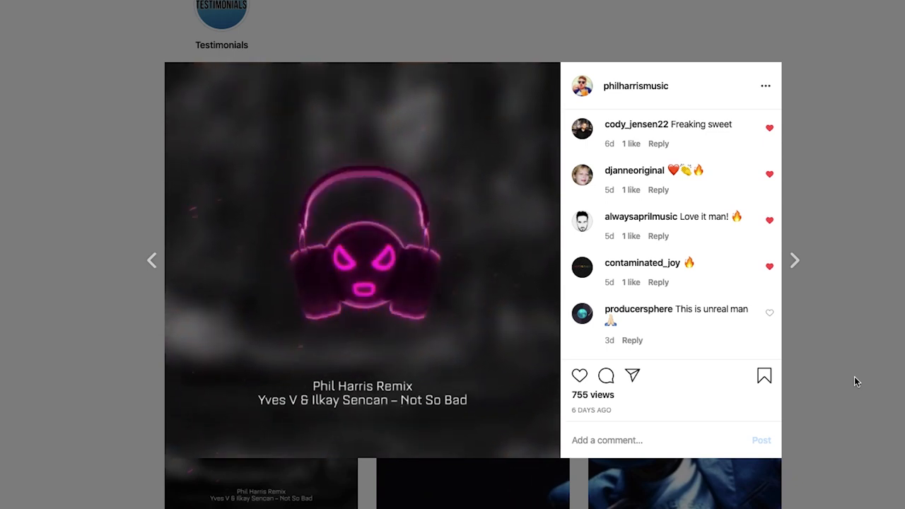
Switch from the Instagram post back to the Videobolt Template Library browser tab.
left_click(91, 13)
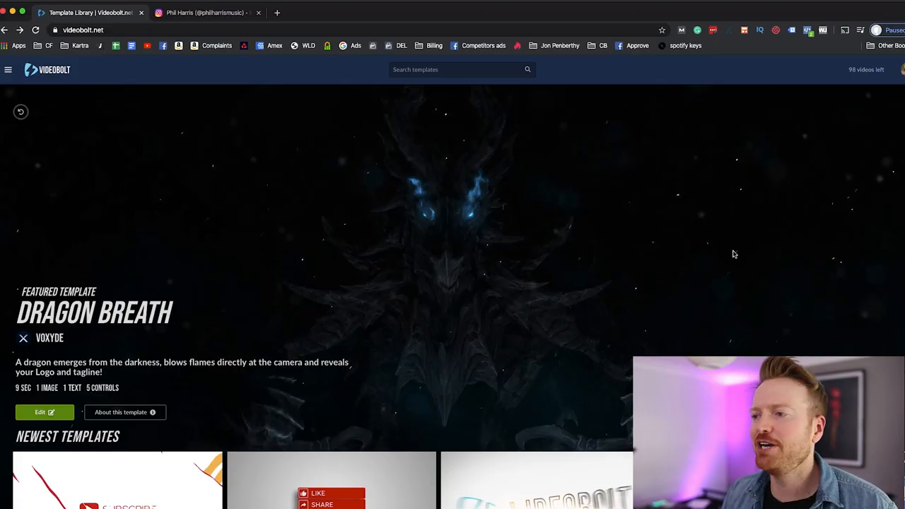
scroll("down", 3)
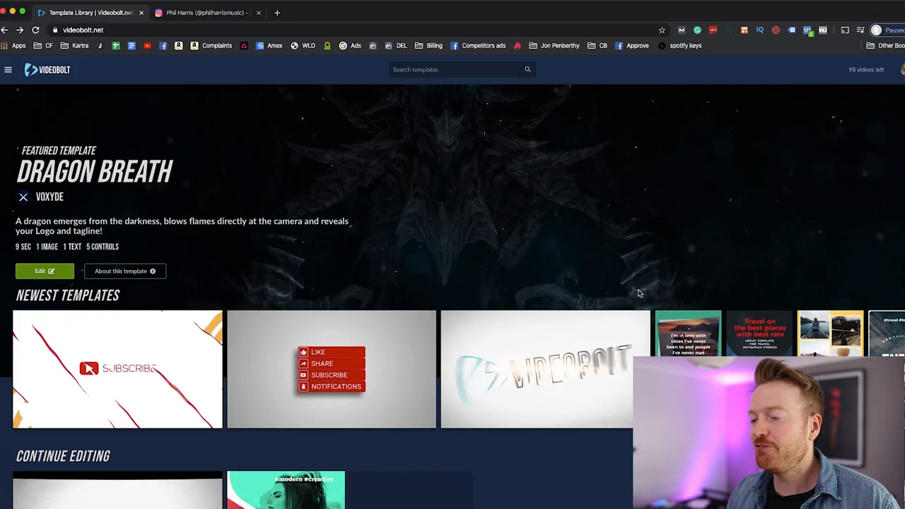
scroll("down", 3)
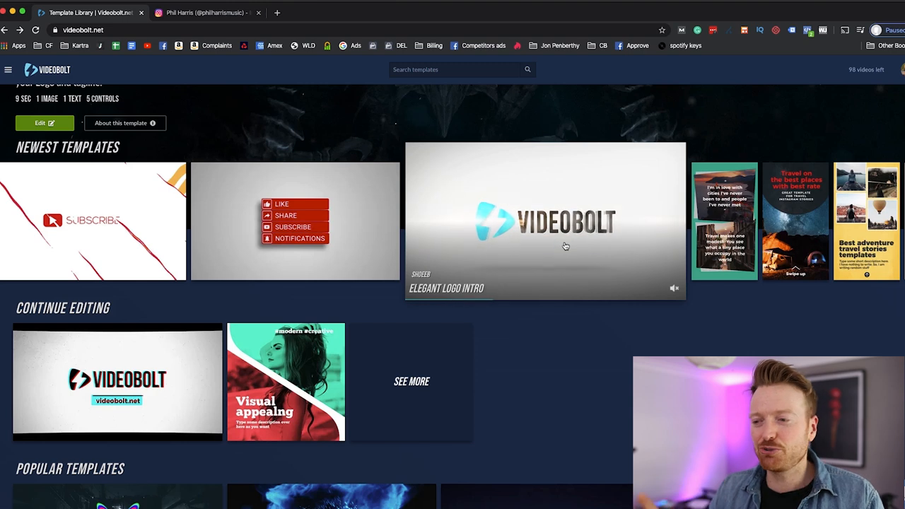
mouse_move(140, 173)
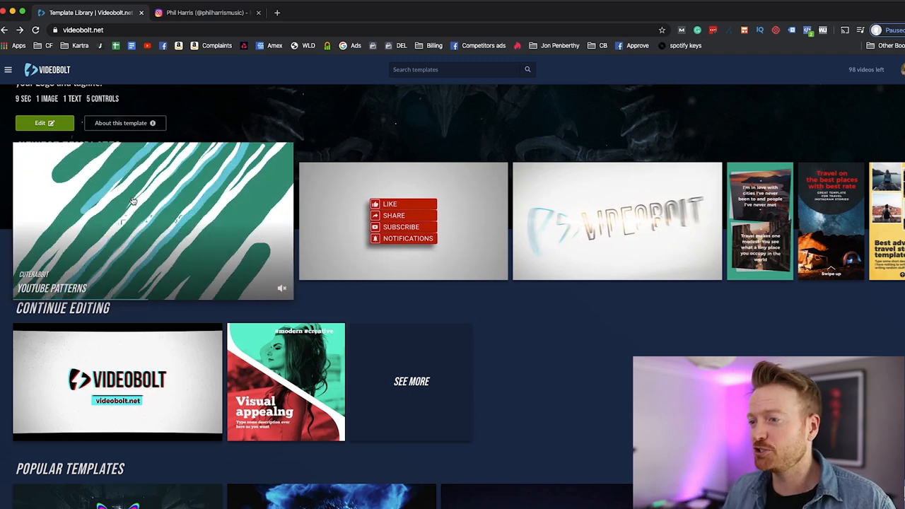
scroll("up", 3)
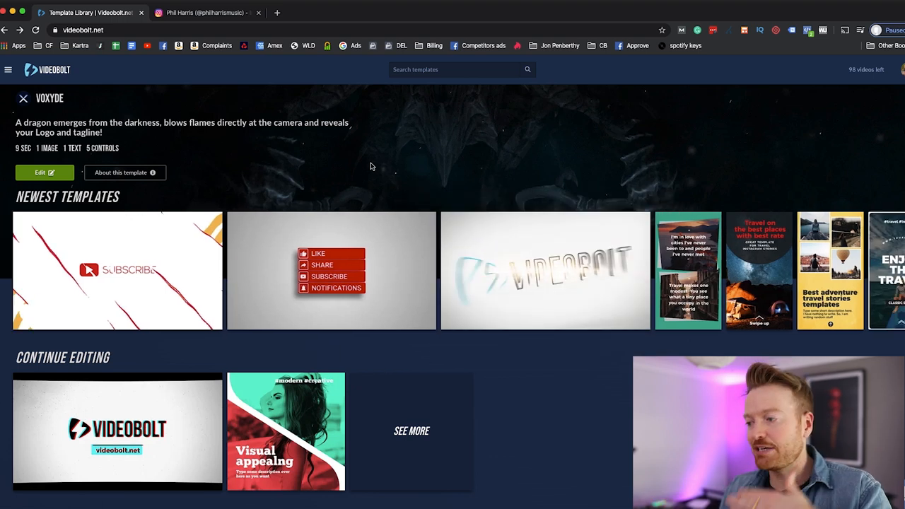
scroll("down", 3)
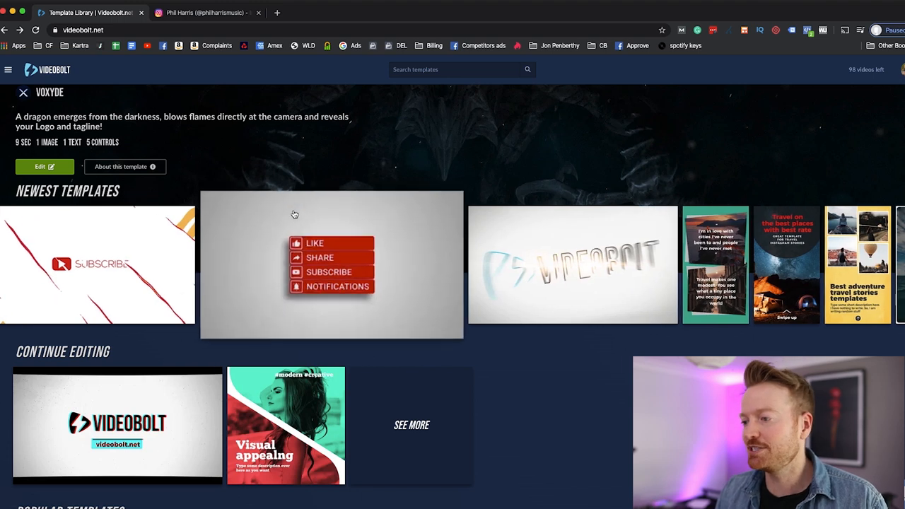
scroll("down", 3)
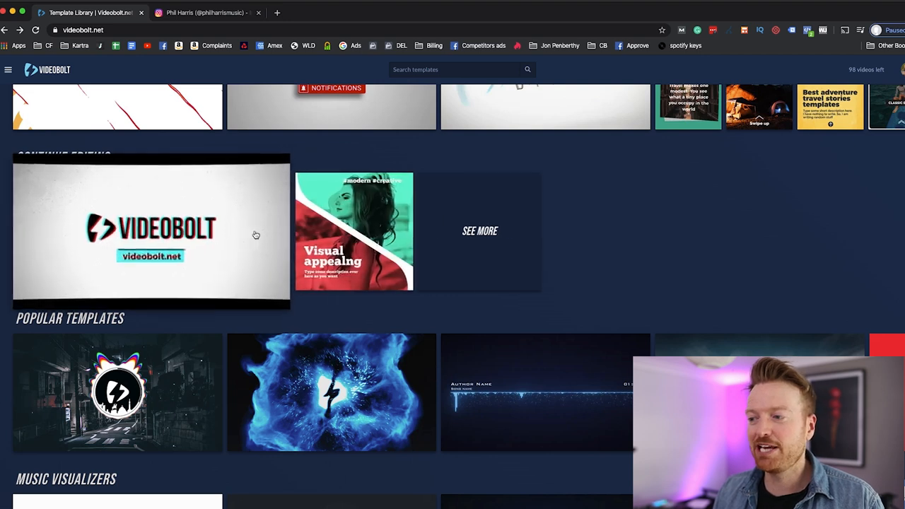
scroll("down", 3)
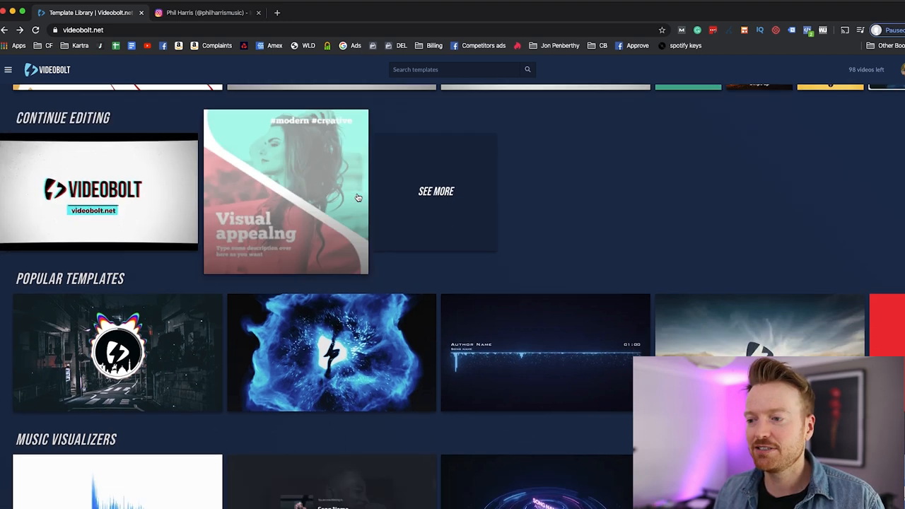
scroll("down", 3)
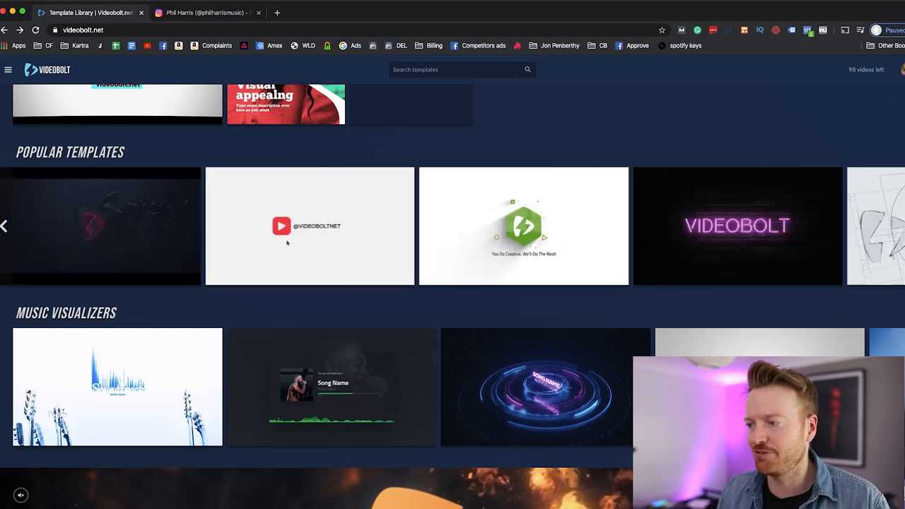
scroll("down", 3)
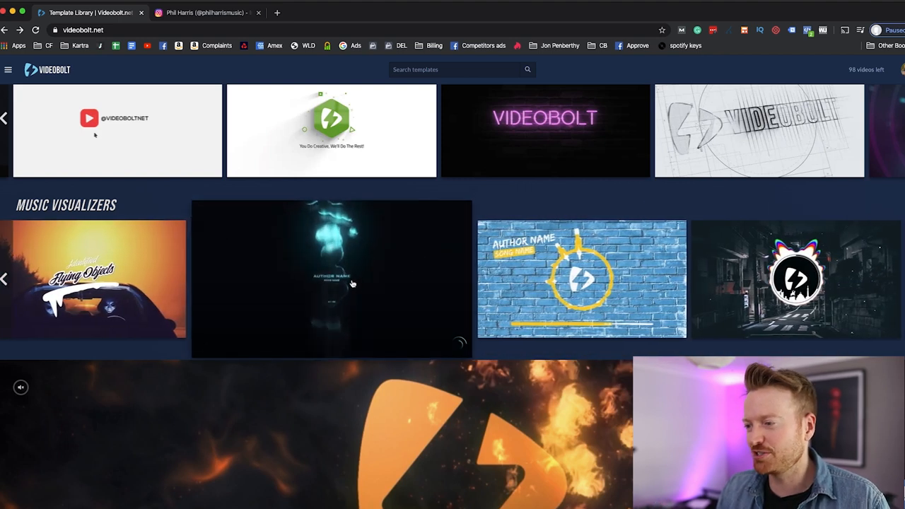
mouse_move(352, 283)
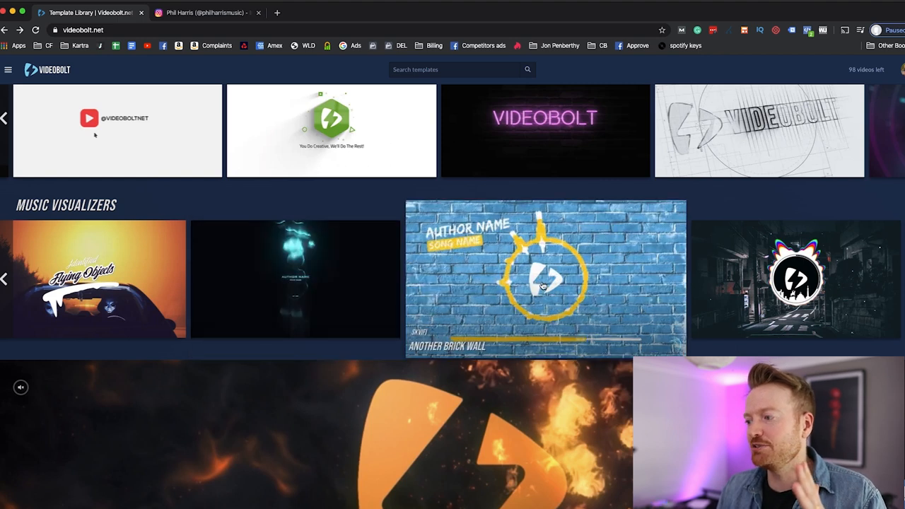
scroll("down", 3)
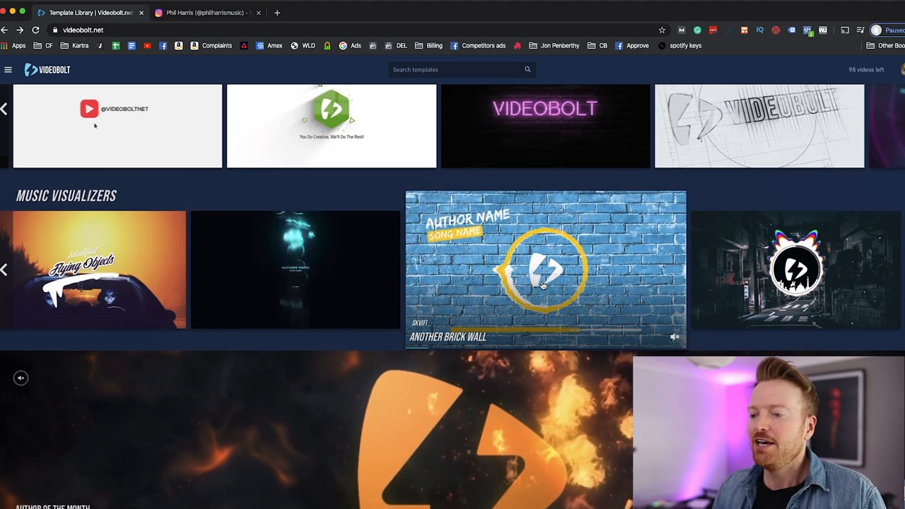
scroll("down", 3)
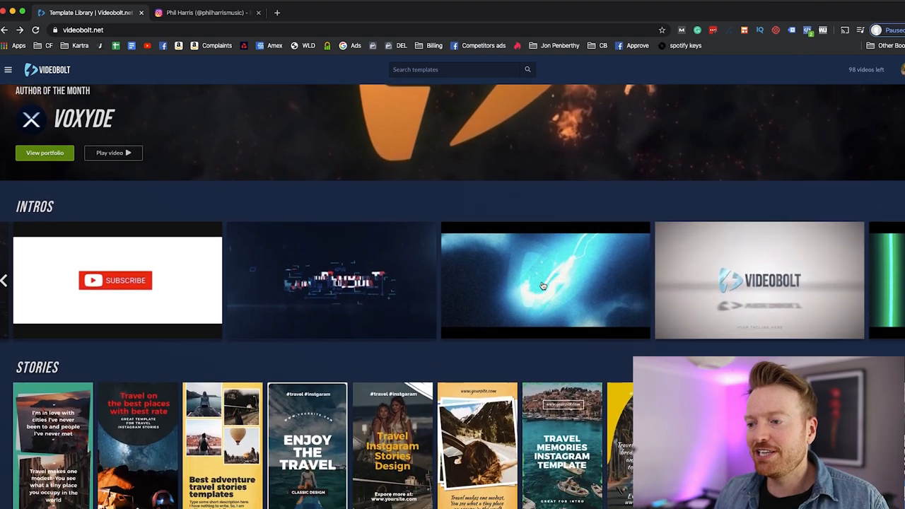
scroll("down", 3)
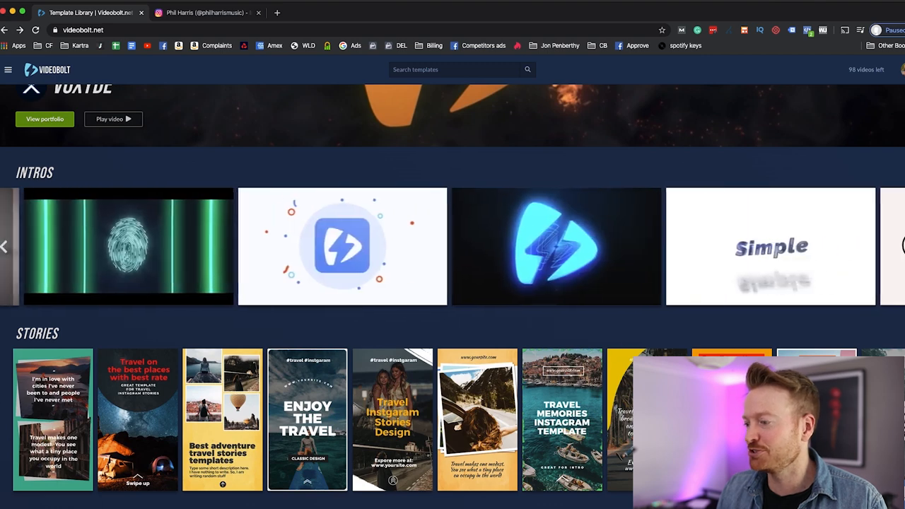
scroll("down", 3)
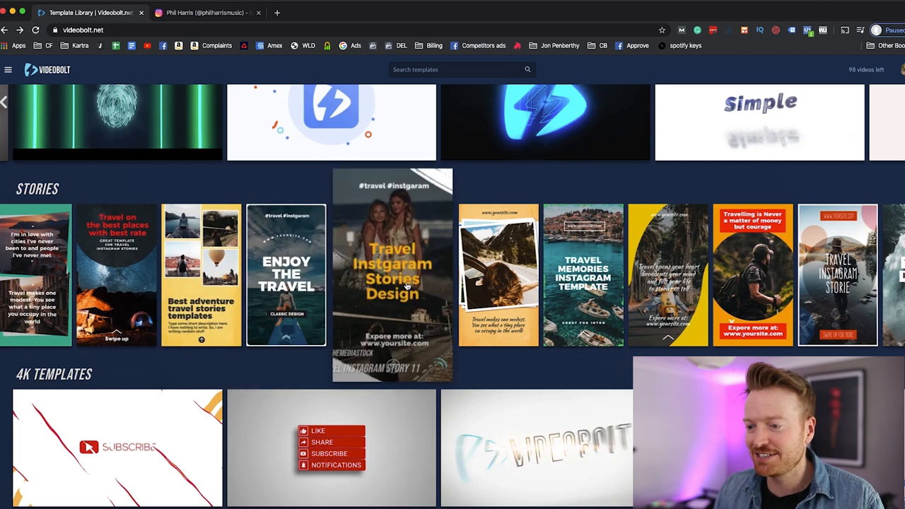
scroll("down", 3)
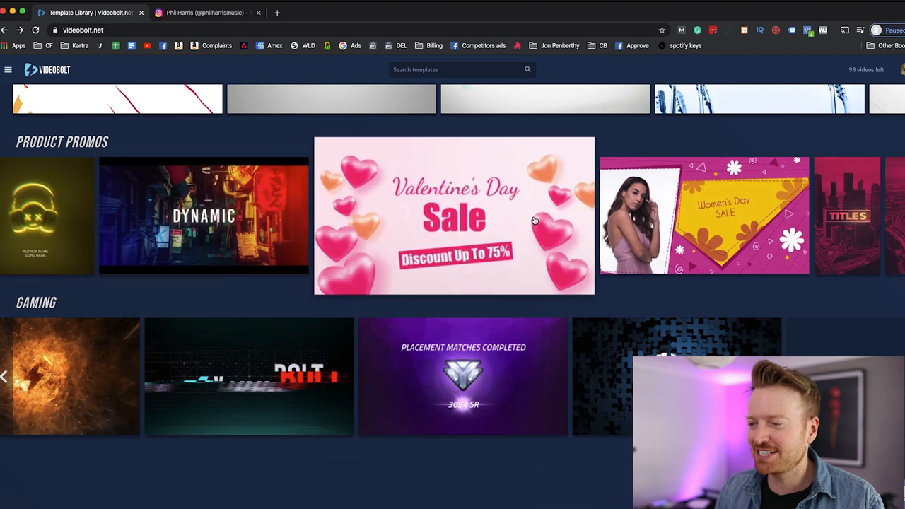
scroll("down", 3)
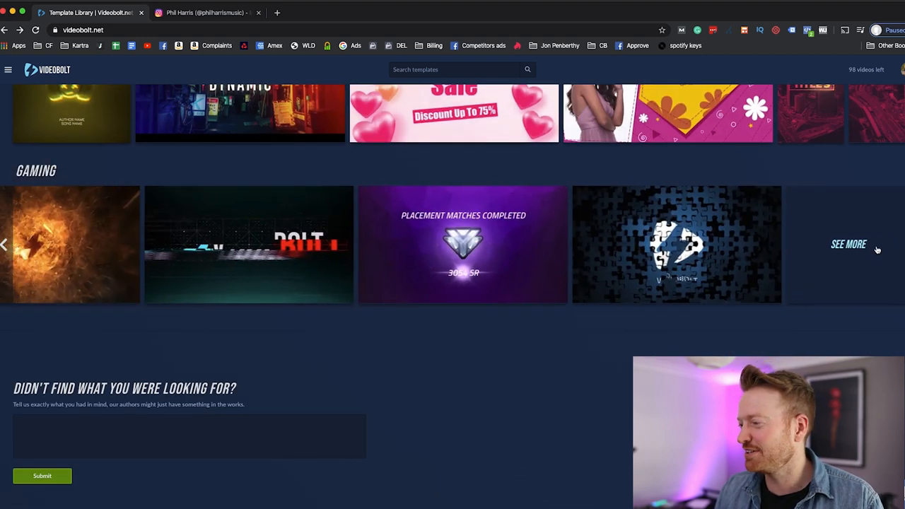
left_click(849, 243)
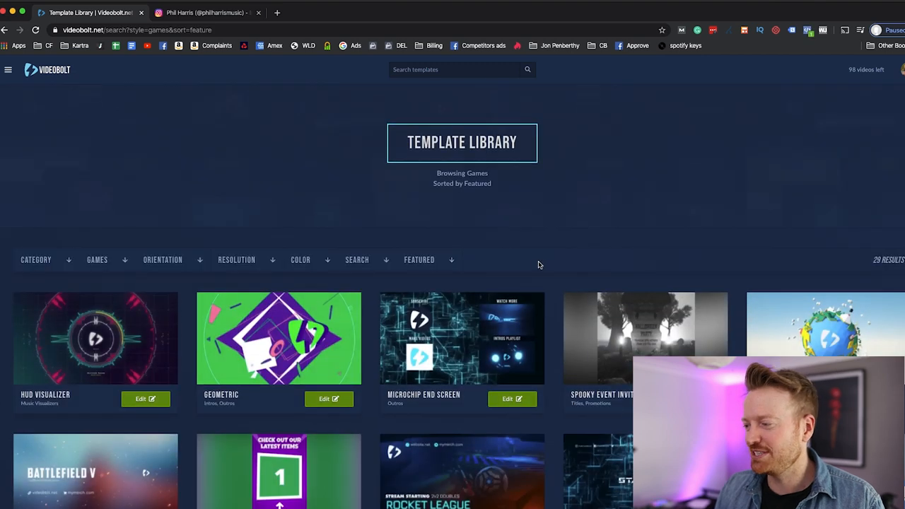
scroll("down", 3)
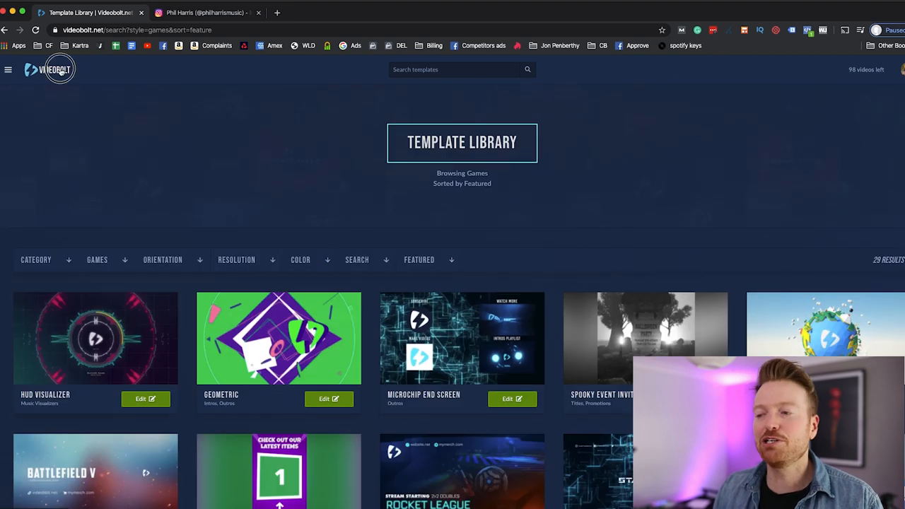
left_click(48, 69)
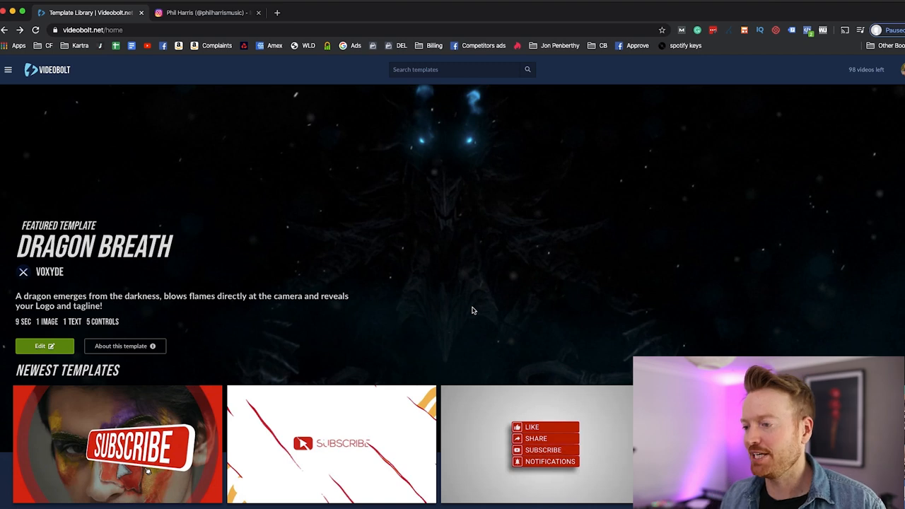
Preview Colorful Trap in several themes, including white and black, before editing it.
scroll("down", 3)
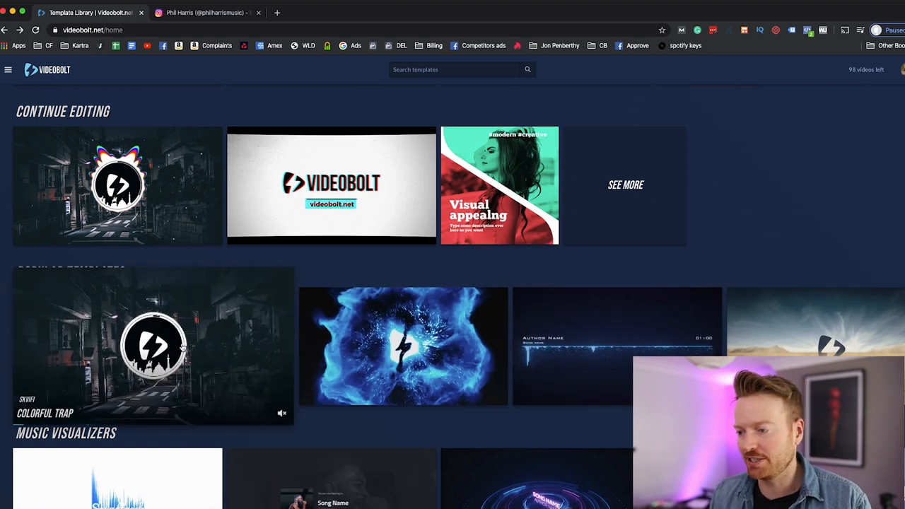
left_click(153, 345)
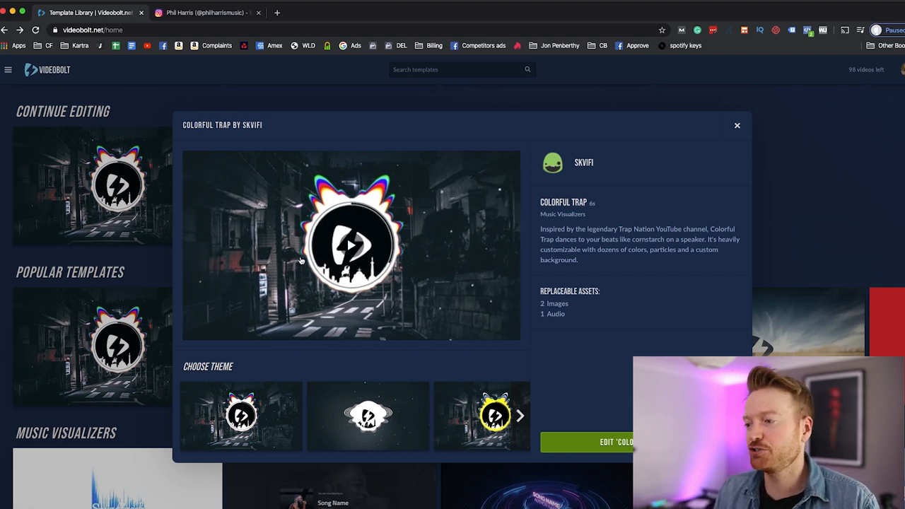
left_click(521, 416)
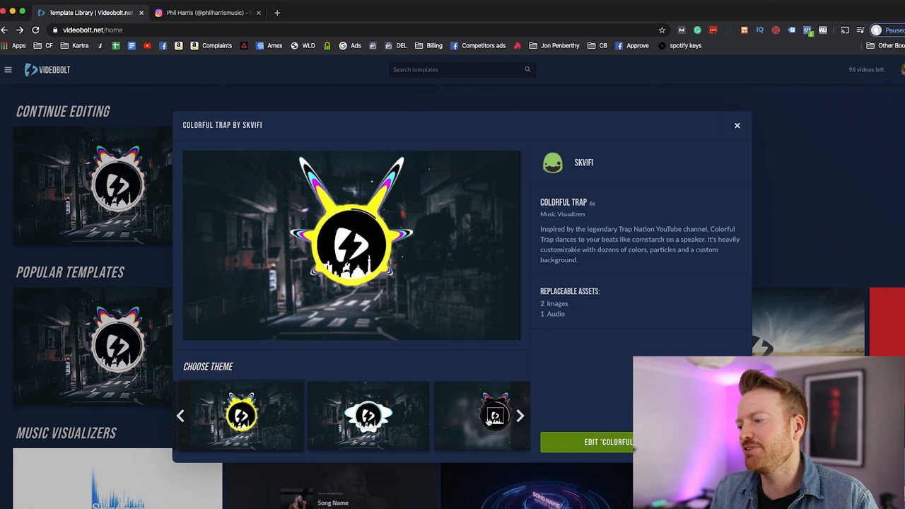
left_click(481, 416)
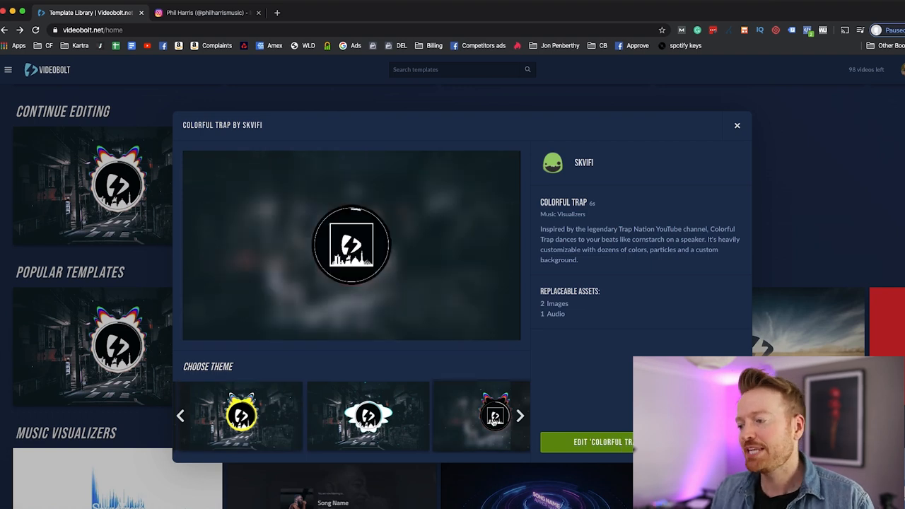
left_click(520, 415)
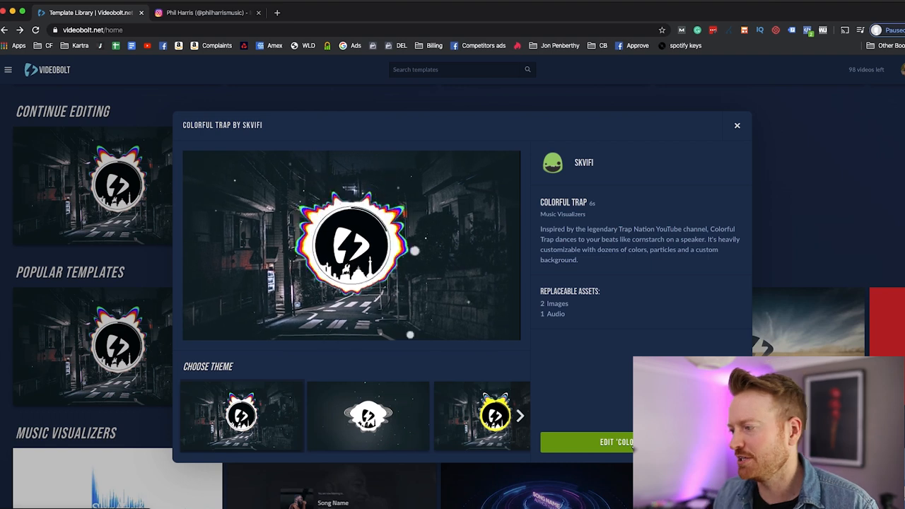
left_click(615, 441)
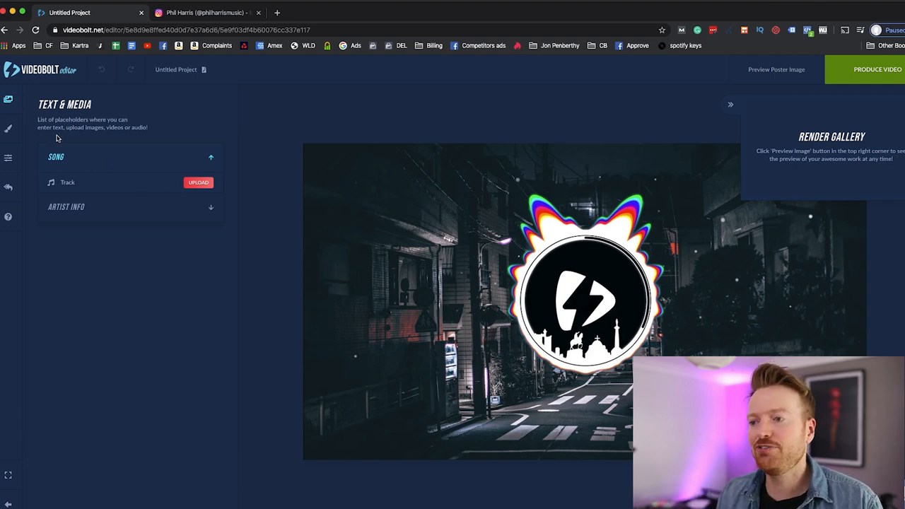
mouse_move(85, 170)
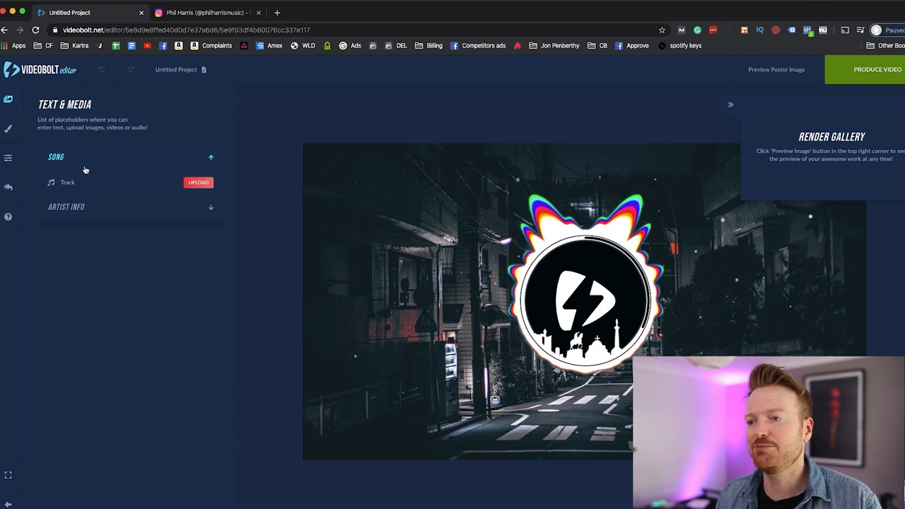
mouse_move(209, 157)
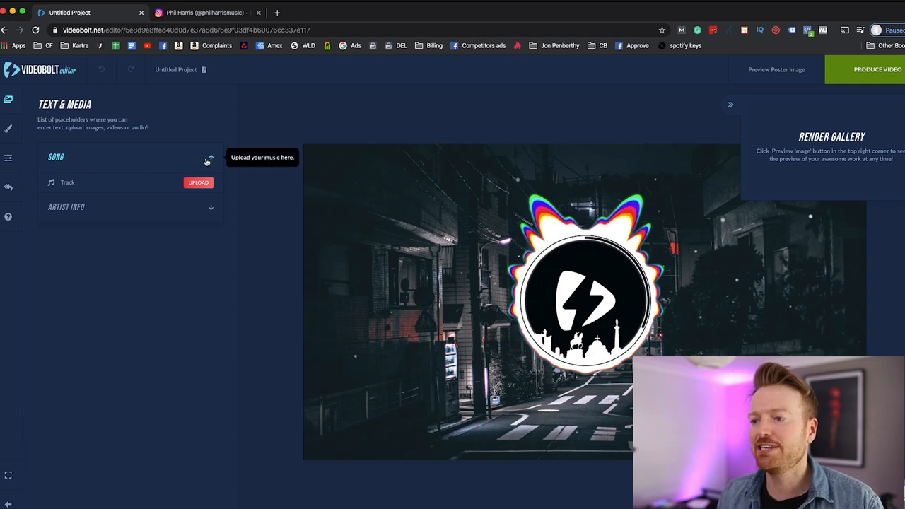
Bring up the Track upload dialog for the Song placeholder.
left_click(198, 183)
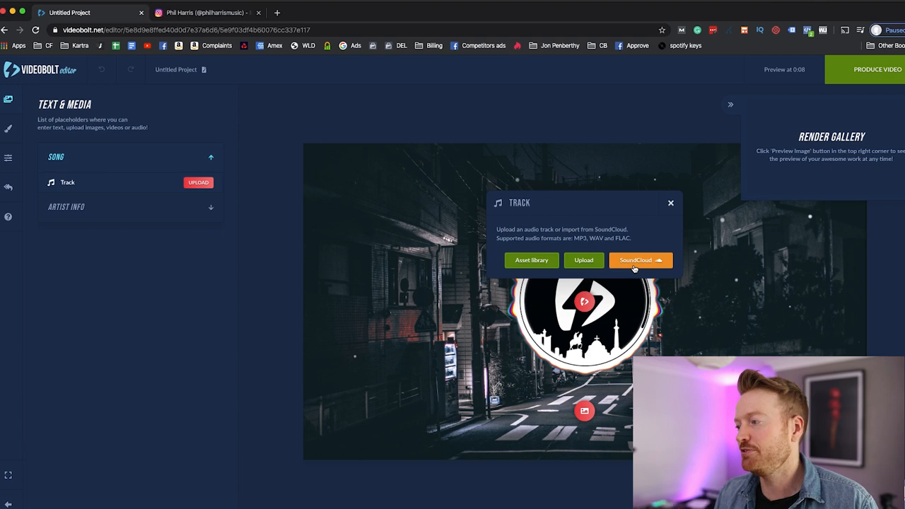
Expand Artist Info, then show the preset theme list (Original, White and Black, Yellow).
left_click(670, 204)
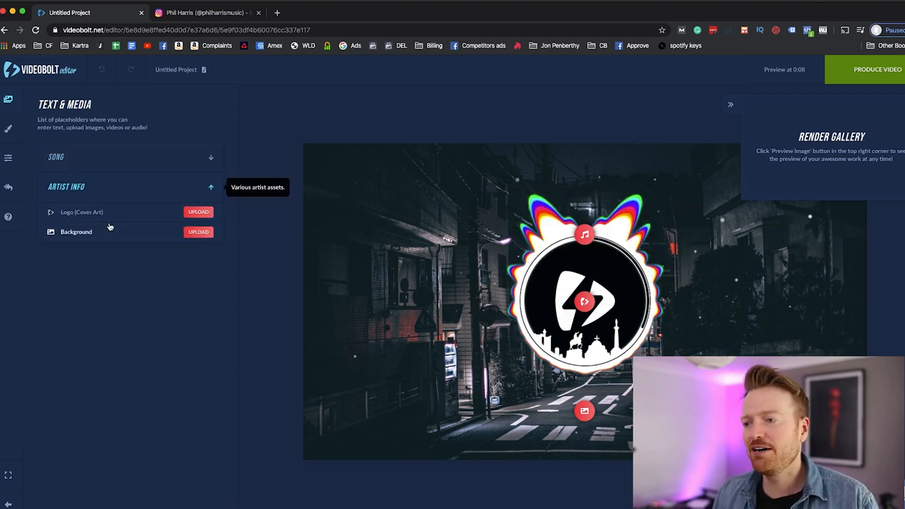
mouse_move(619, 274)
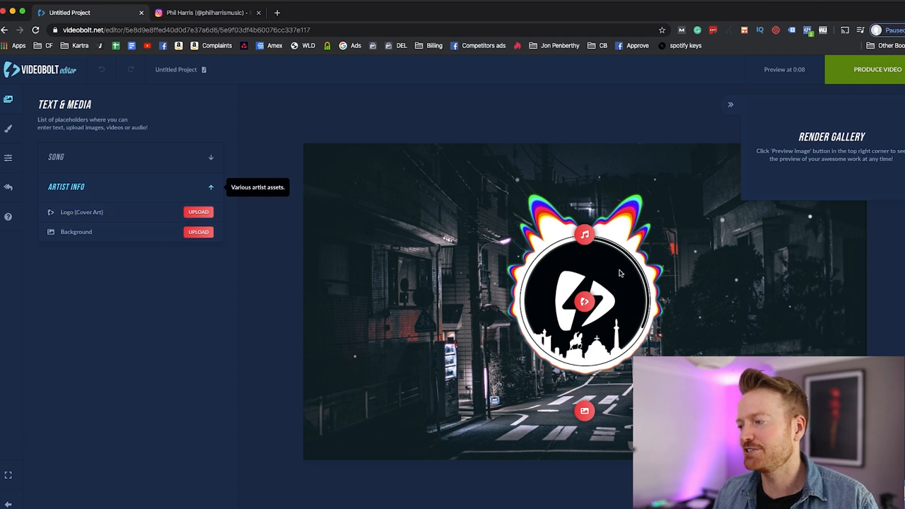
mouse_move(195, 253)
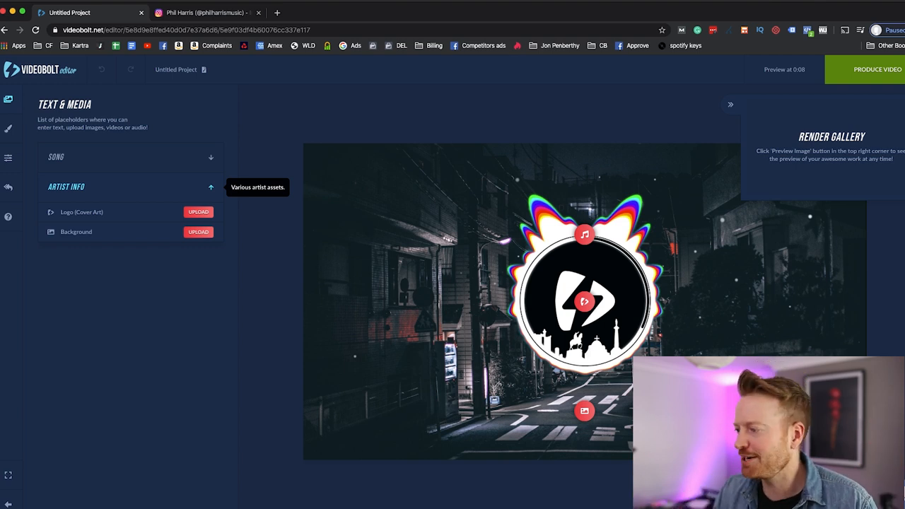
mouse_move(609, 278)
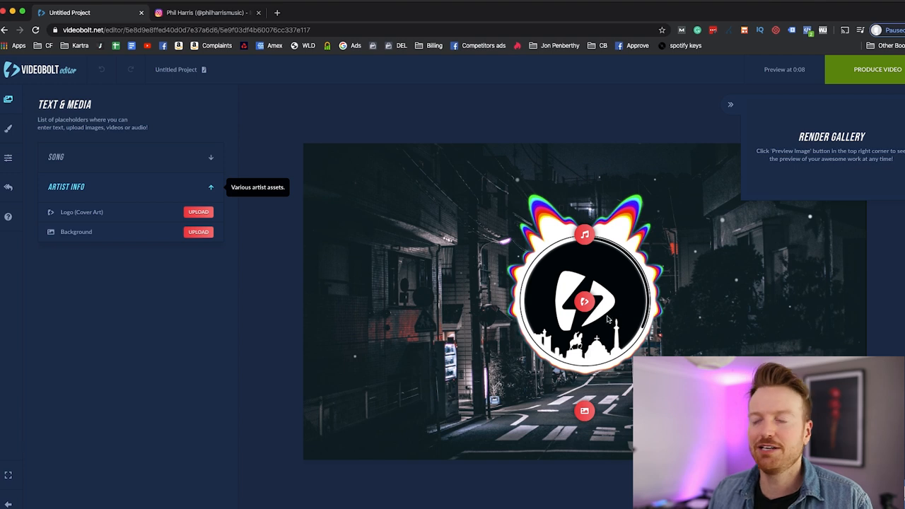
mouse_move(584, 303)
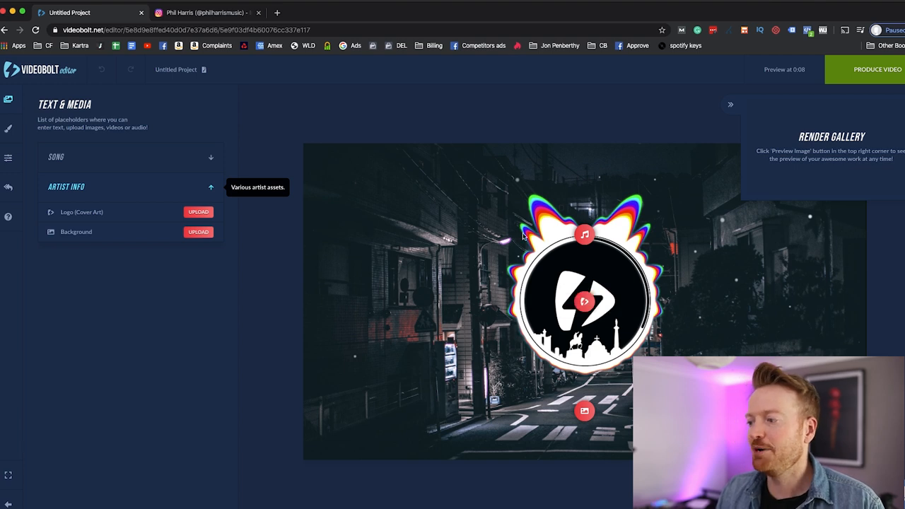
mouse_move(613, 228)
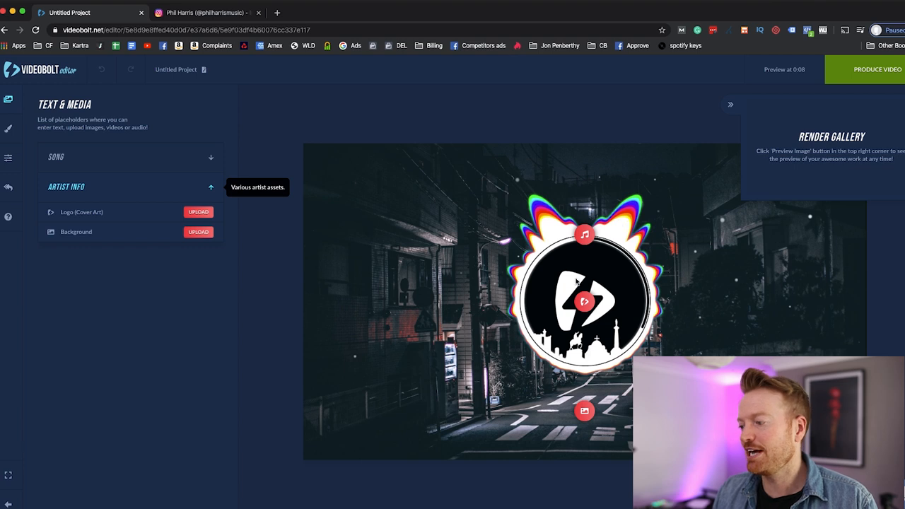
mouse_move(591, 320)
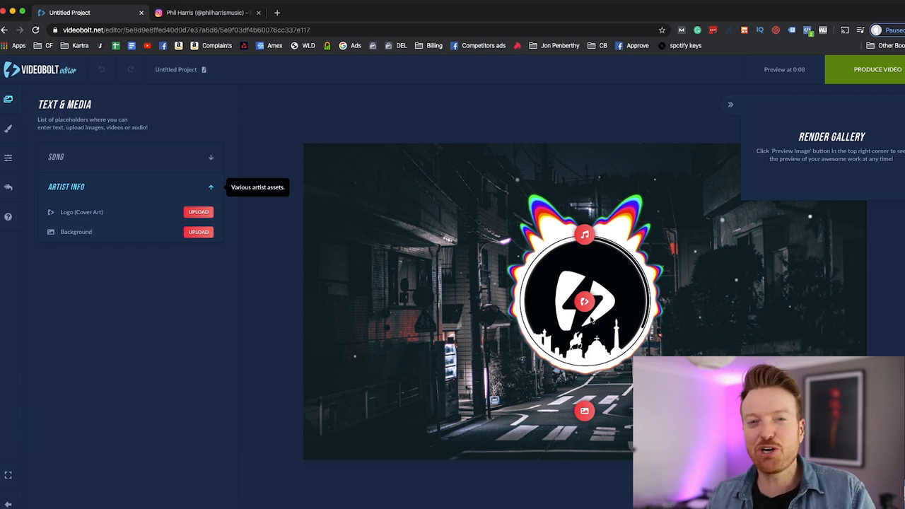
mouse_move(138, 153)
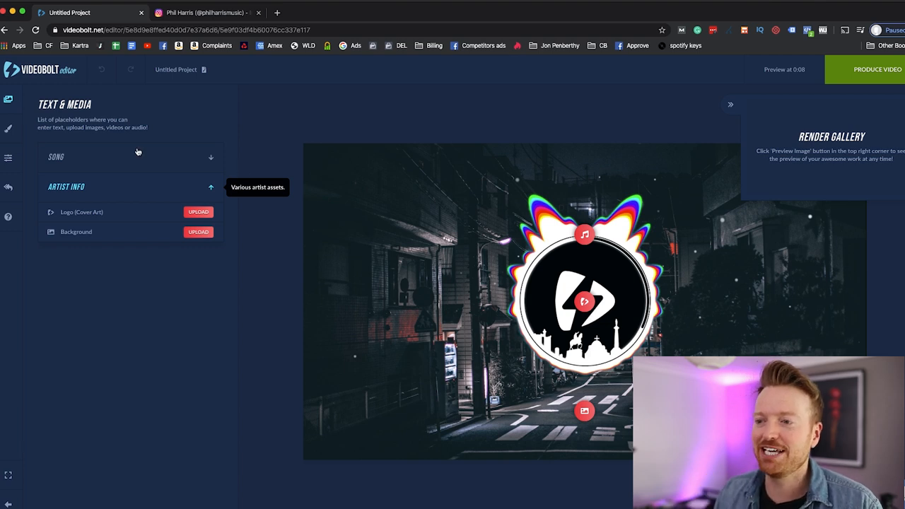
mouse_move(11, 237)
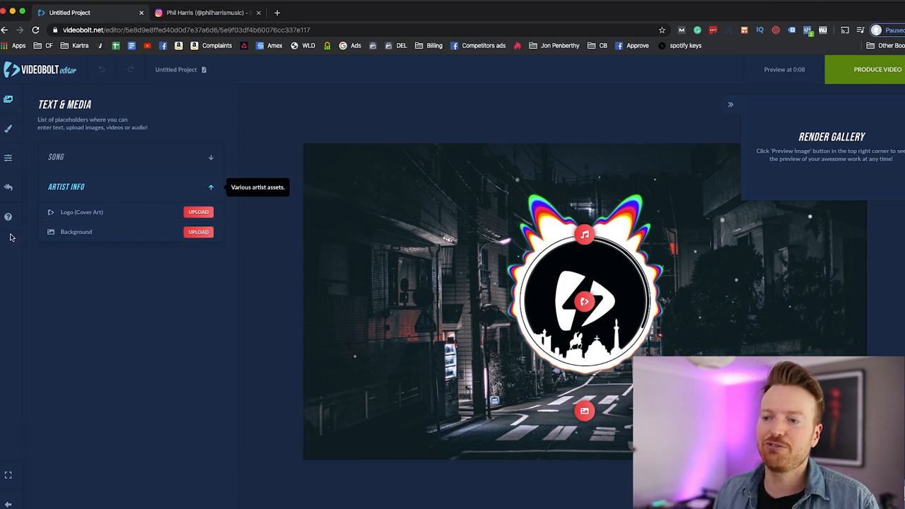
left_click(8, 129)
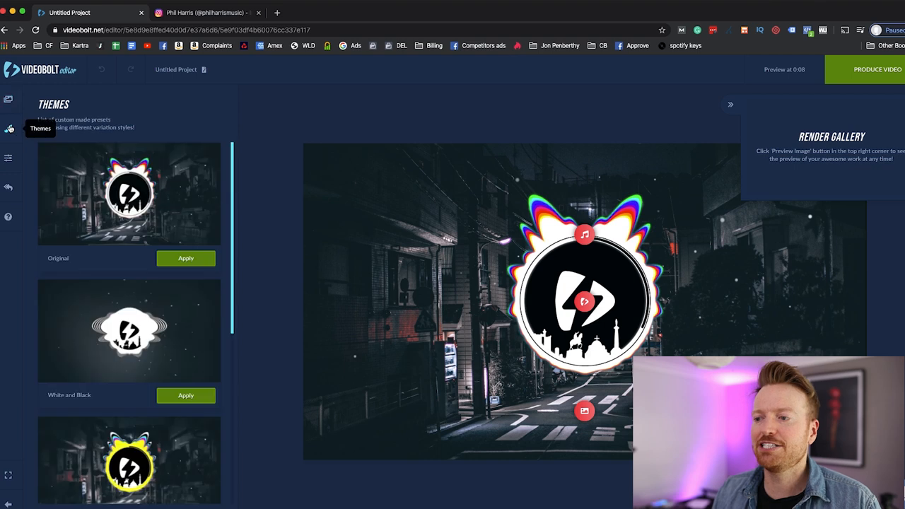
scroll("down", 3)
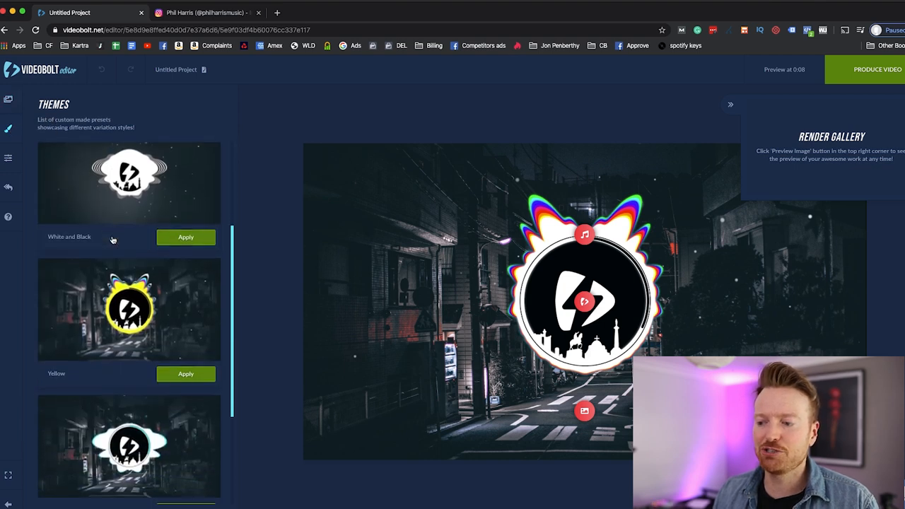
Show the Customization panel with the Particles colour option expanded.
left_click(8, 157)
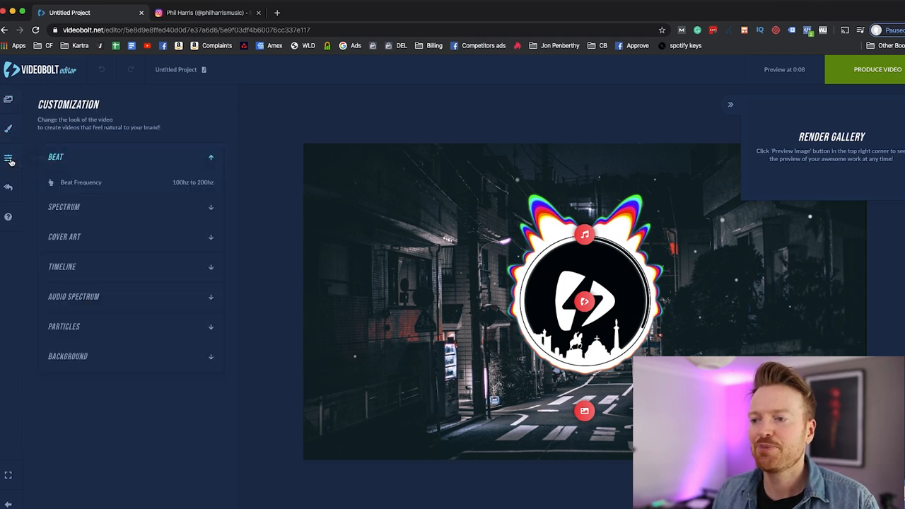
mouse_move(155, 359)
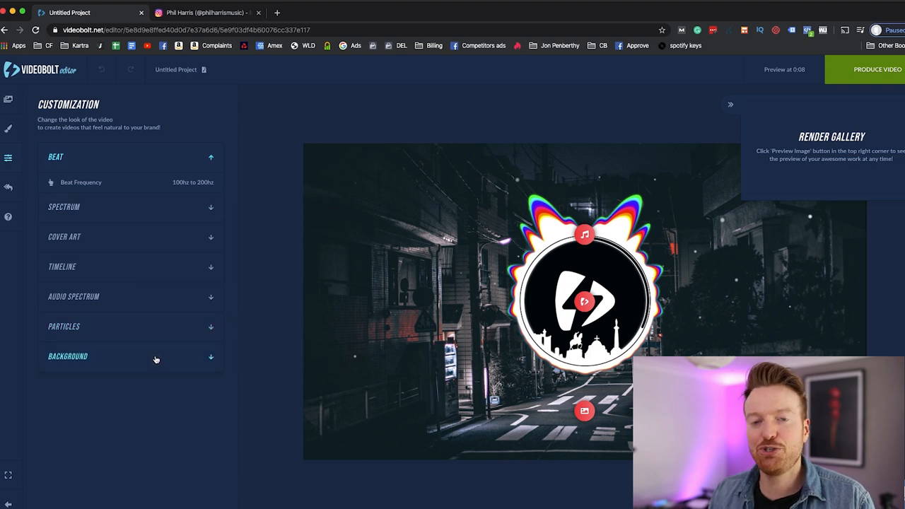
mouse_move(210, 356)
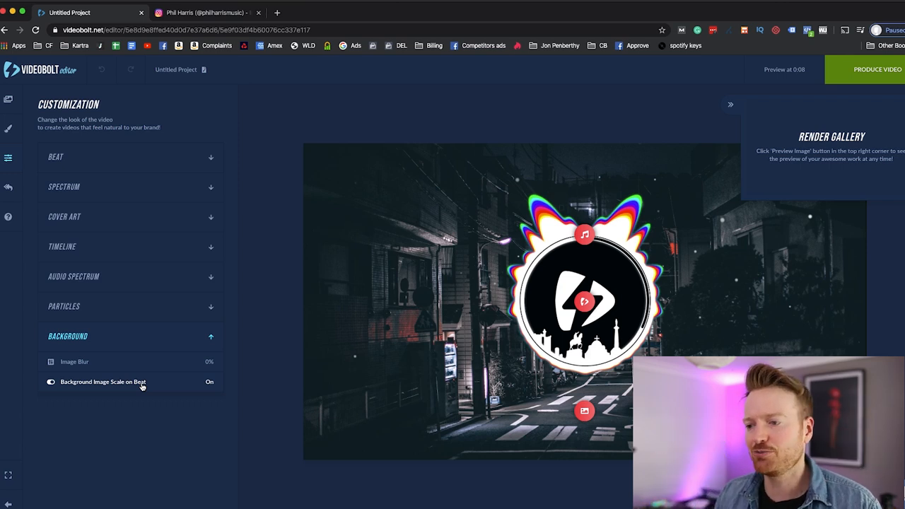
left_click(130, 305)
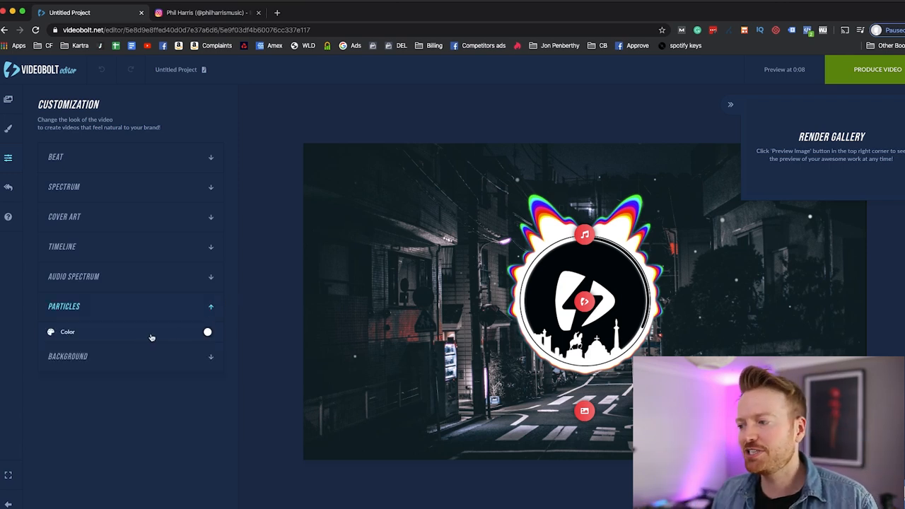
mouse_move(435, 208)
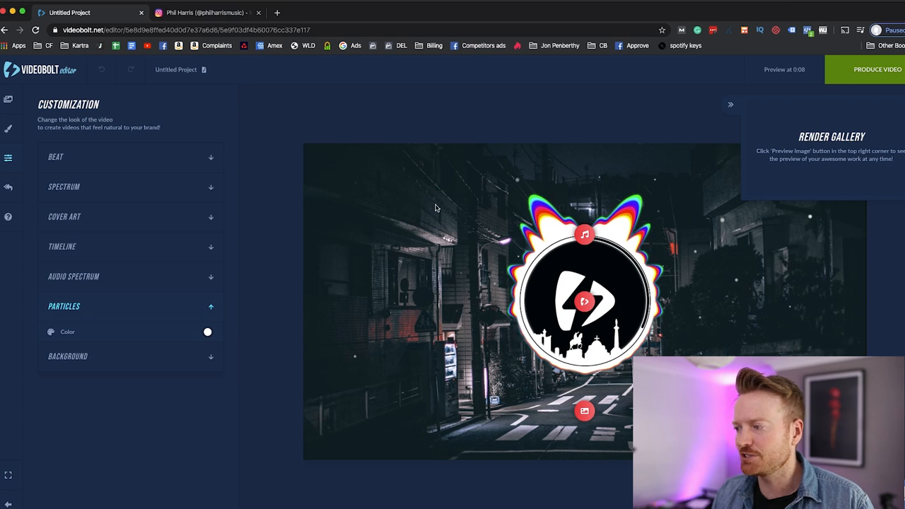
mouse_move(724, 275)
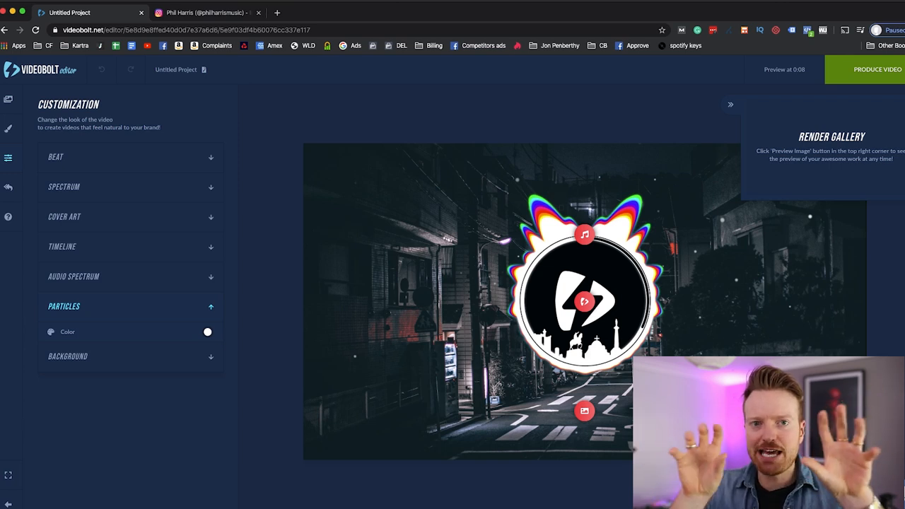
mouse_move(335, 371)
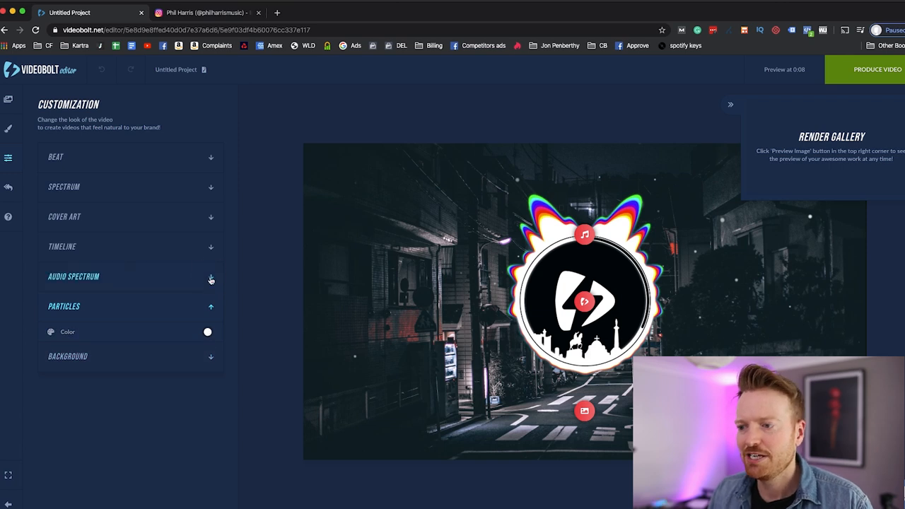
Review Spectrum Color 1–9, Circle Color and Circle Dot Color under Audio Spectrum.
left_click(210, 276)
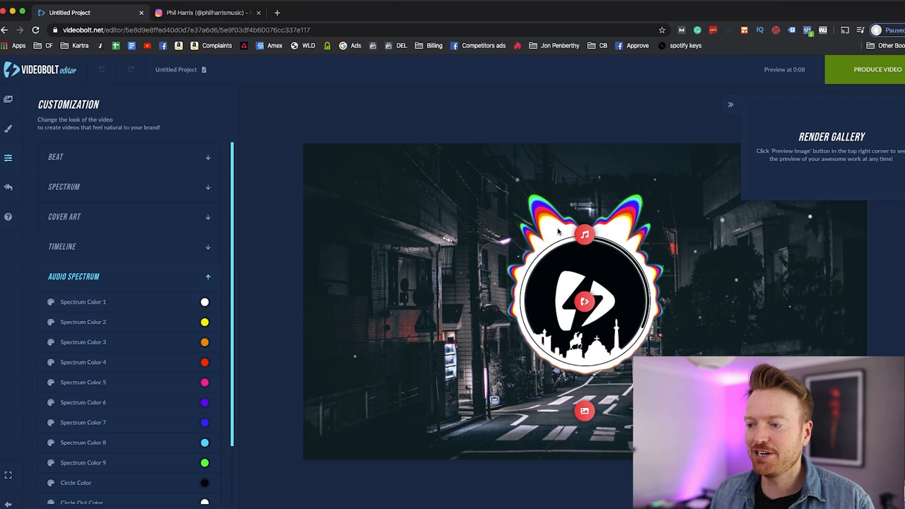
scroll("down", 3)
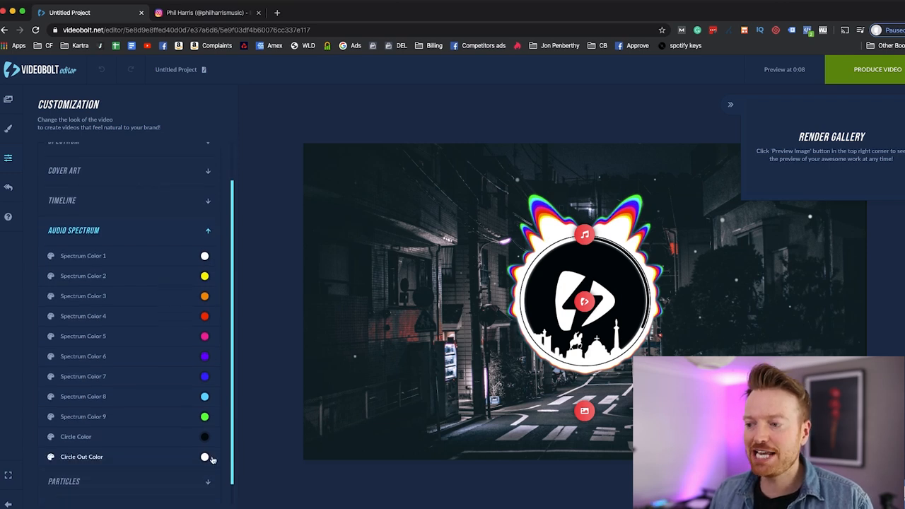
mouse_move(210, 256)
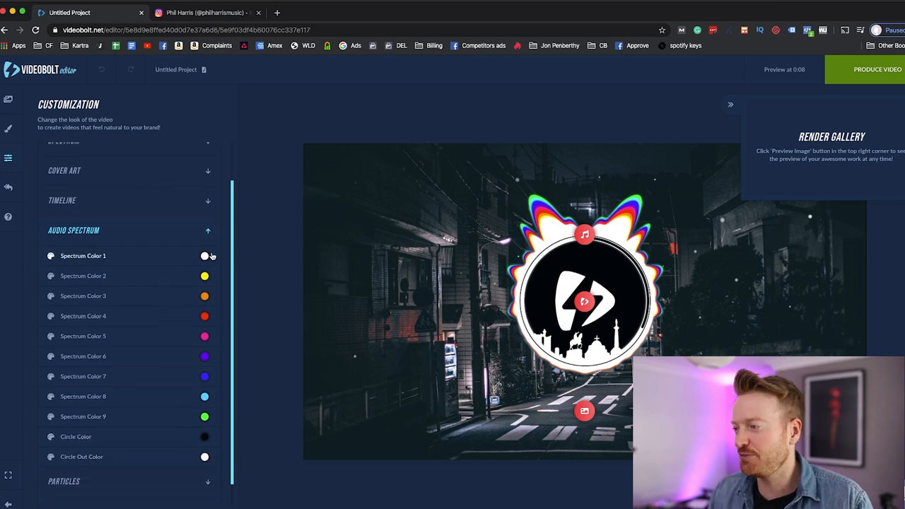
mouse_move(374, 253)
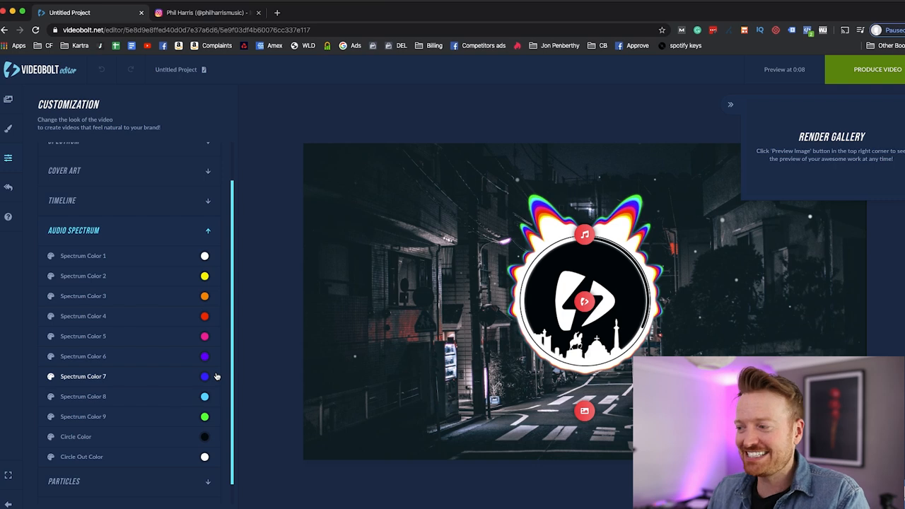
mouse_move(305, 221)
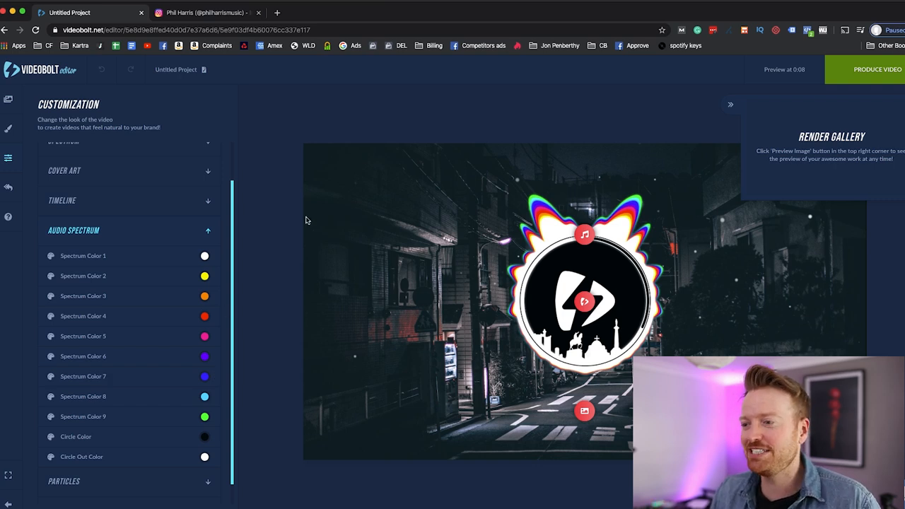
left_click(207, 229)
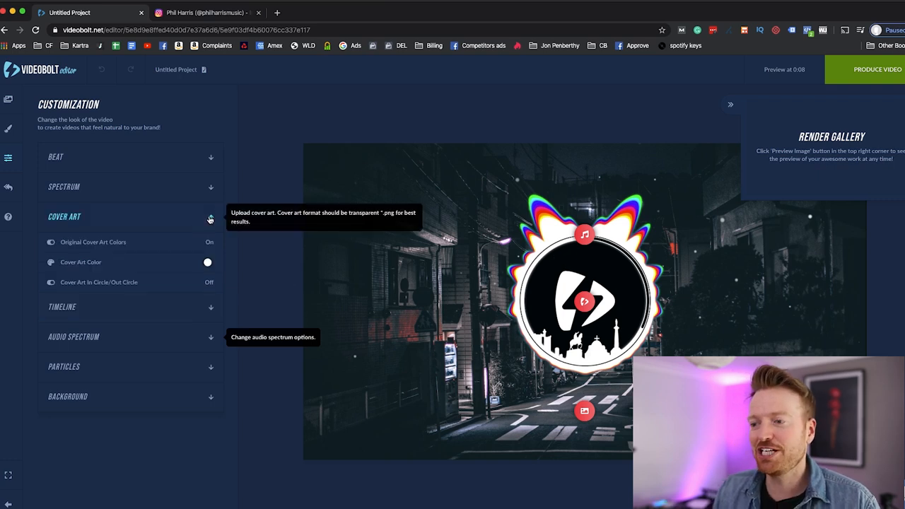
mouse_move(141, 229)
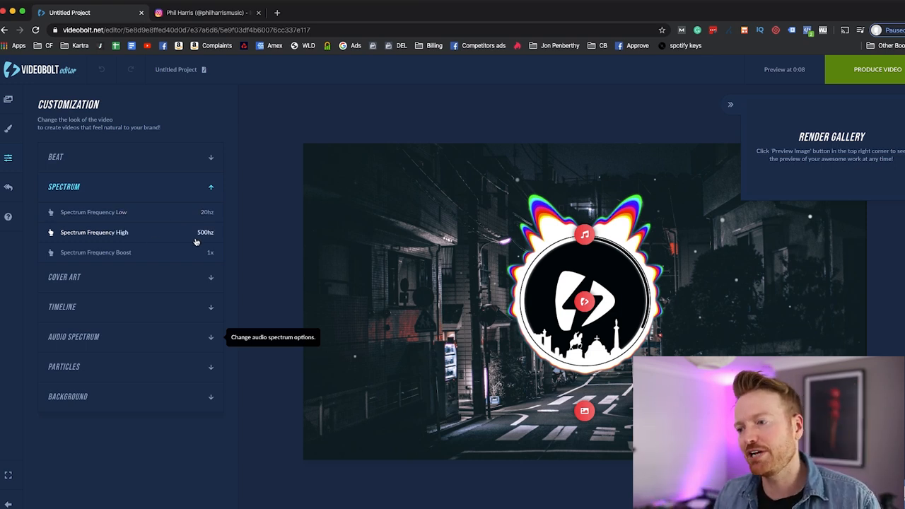
mouse_move(212, 256)
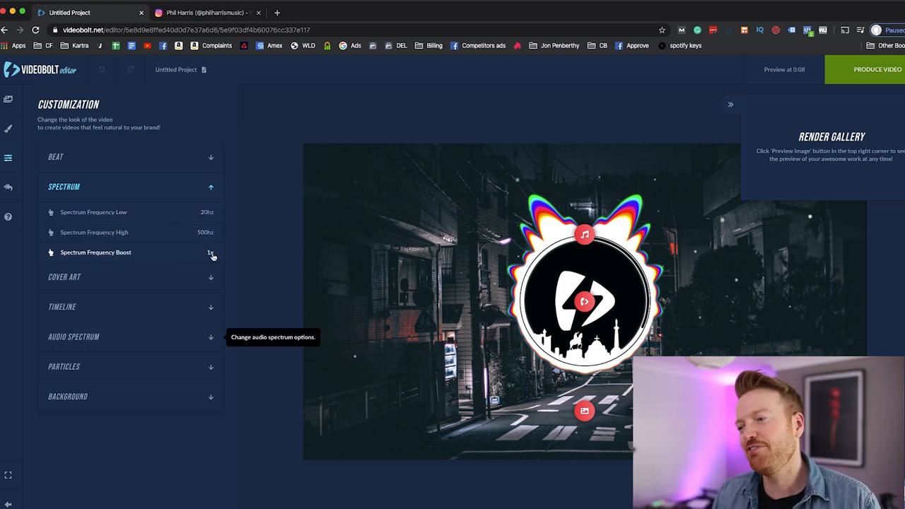
mouse_move(215, 258)
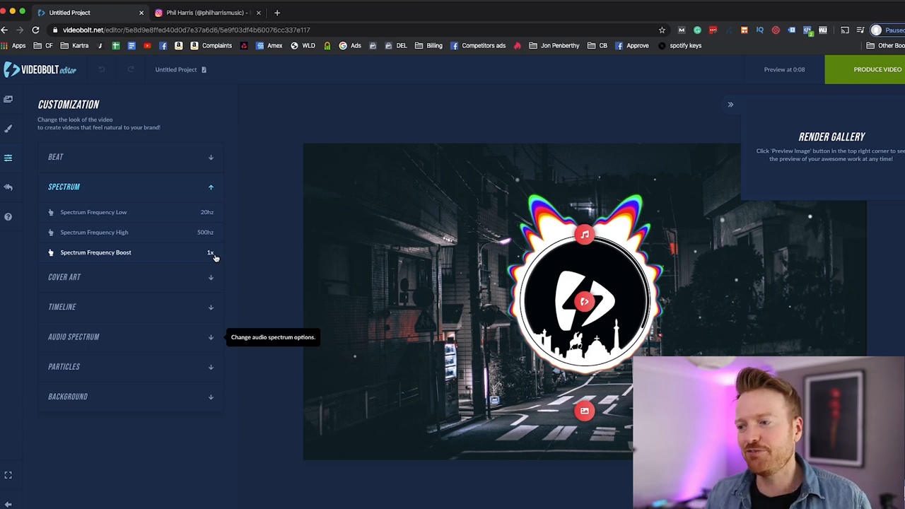
Expand the Beat frequency settings, then show the project's change history.
left_click(209, 251)
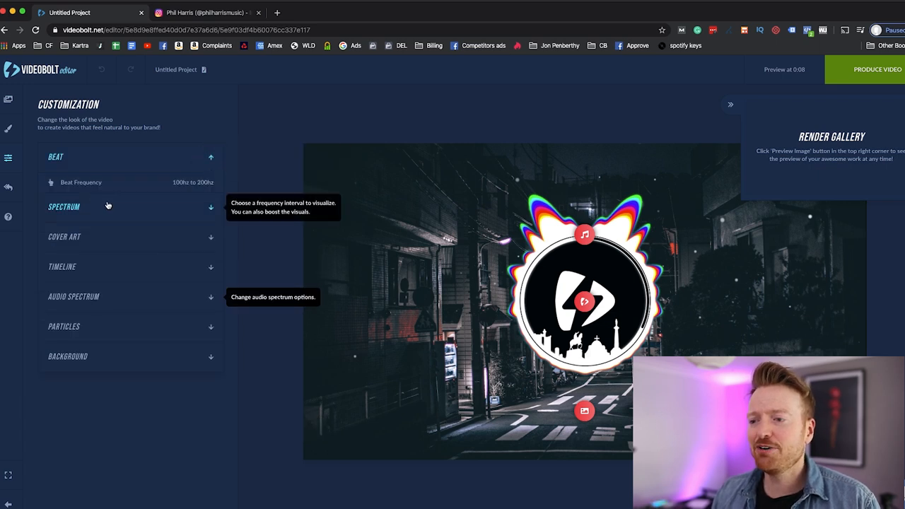
left_click(8, 187)
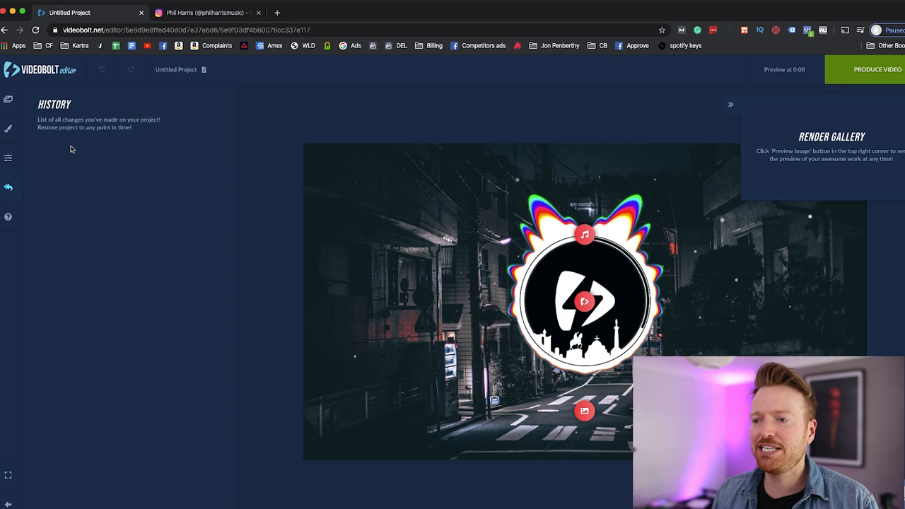
mouse_move(167, 348)
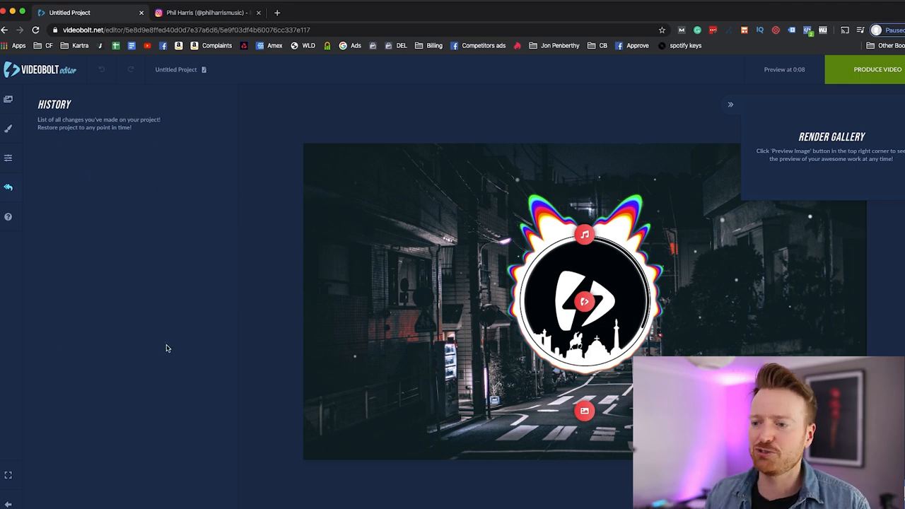
Show Help & About with the FAQ, feedback, feature request and tutorial links.
left_click(9, 216)
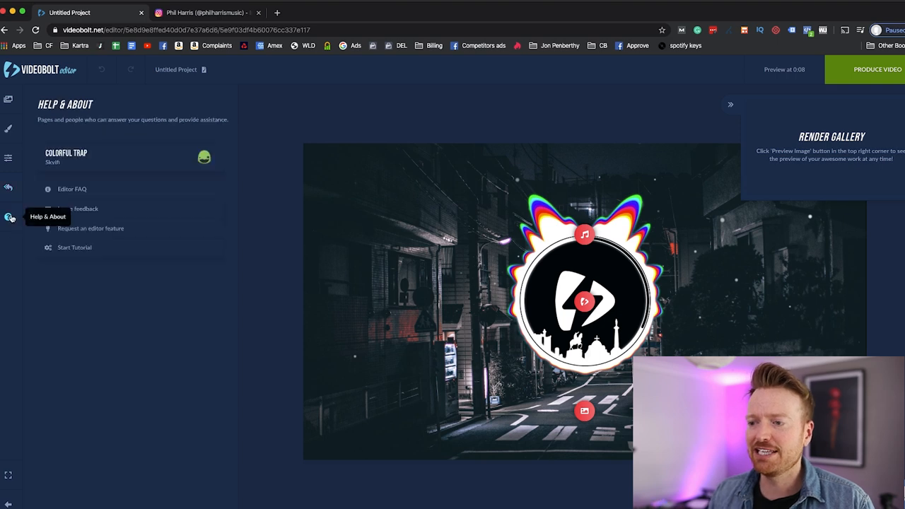
mouse_move(116, 285)
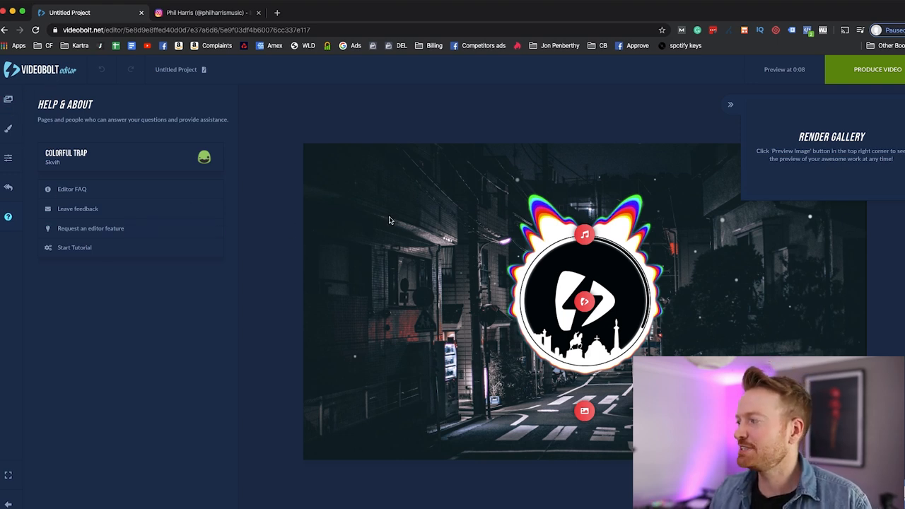
mouse_move(566, 325)
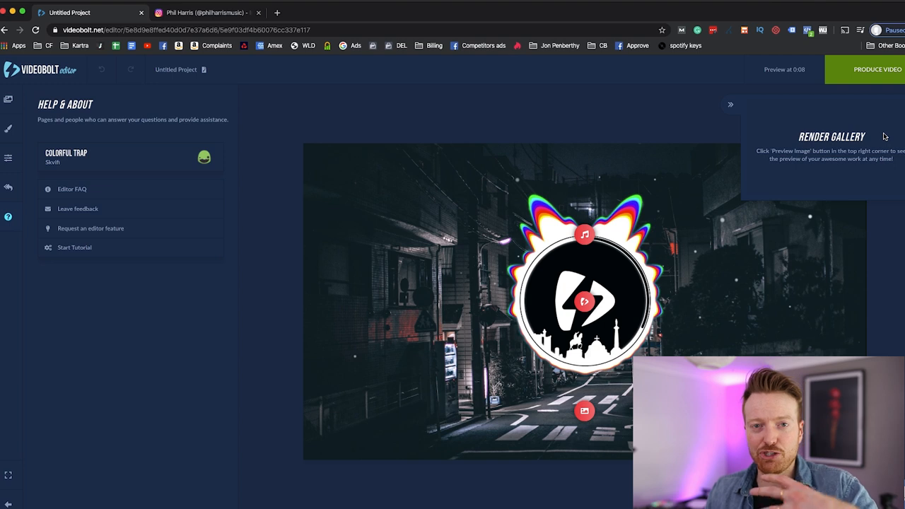
mouse_move(762, 247)
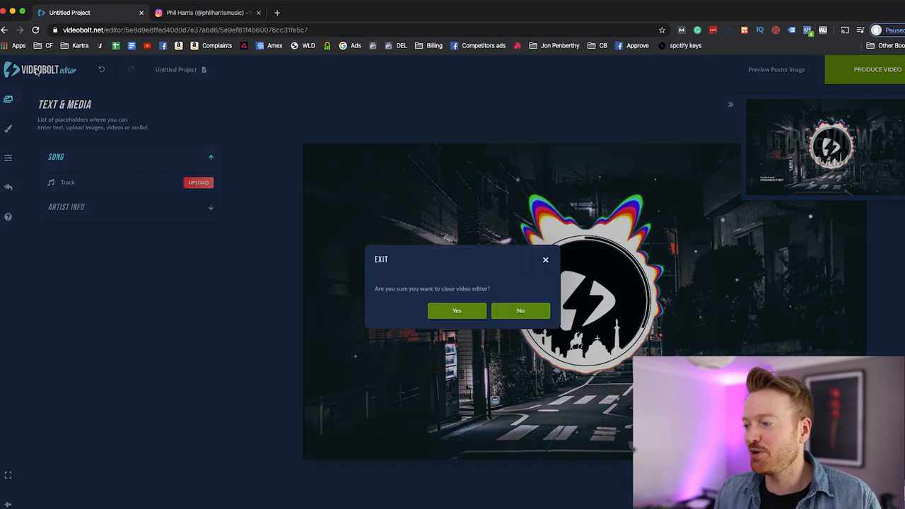
Confirm exiting the editor and scroll the library down to the Stories row.
left_click(456, 311)
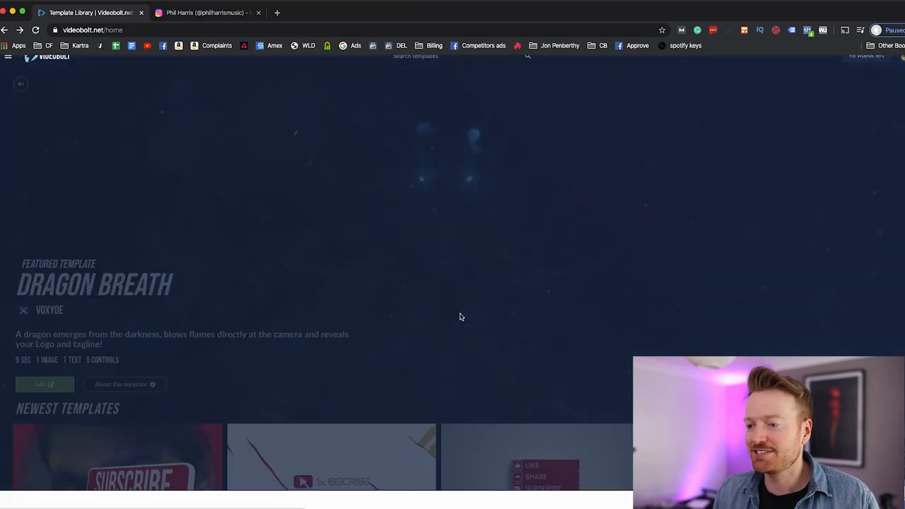
scroll("down", 3)
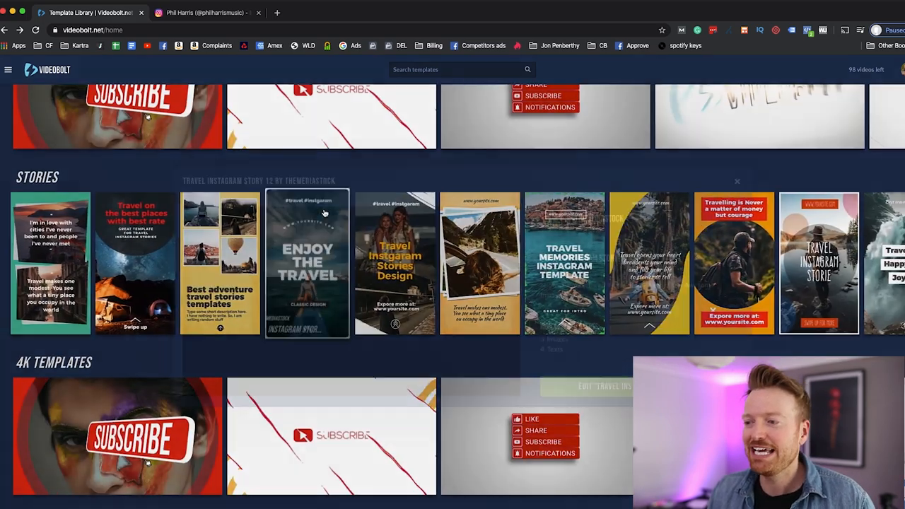
Open the 'Enjoy the Travel' story template in the editor.
left_click(306, 262)
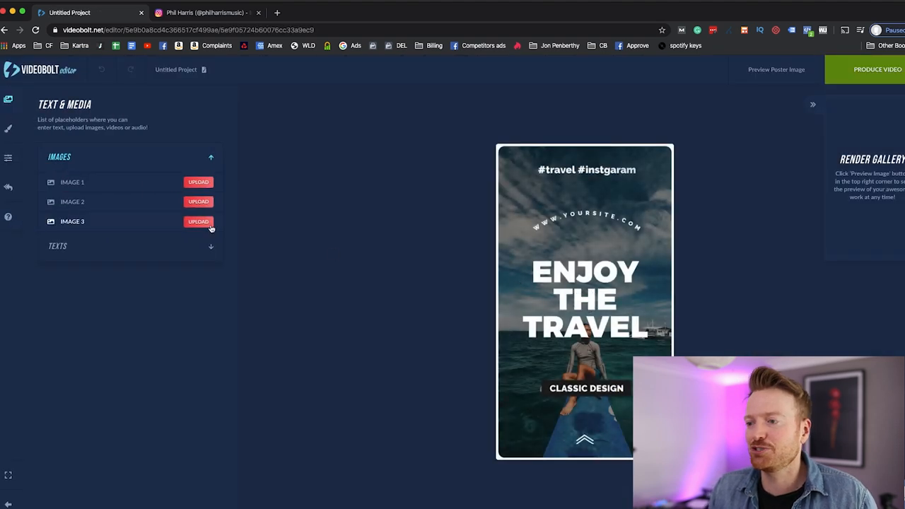
mouse_move(32, 166)
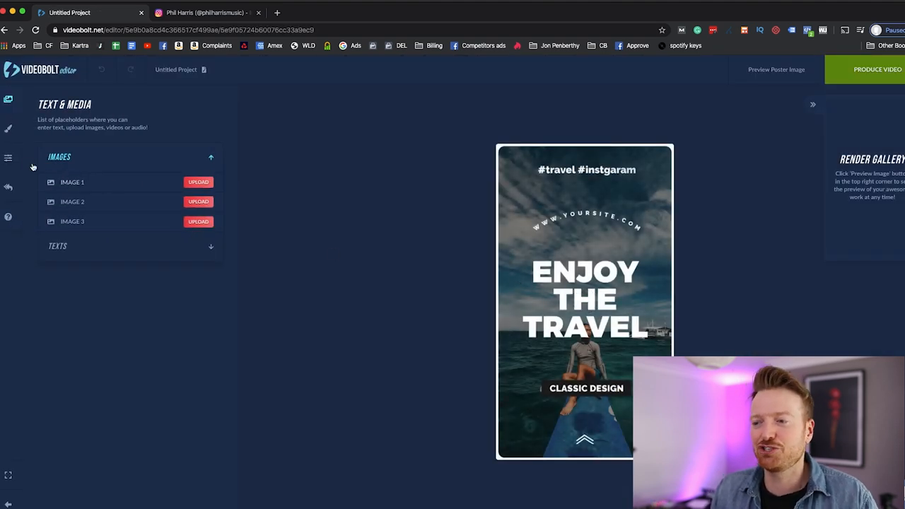